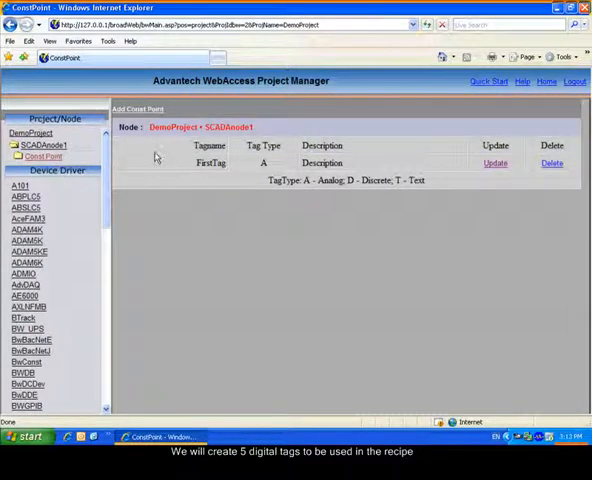
Step: Add a new digital tag on the SCADA node and submit it
click(140, 108)
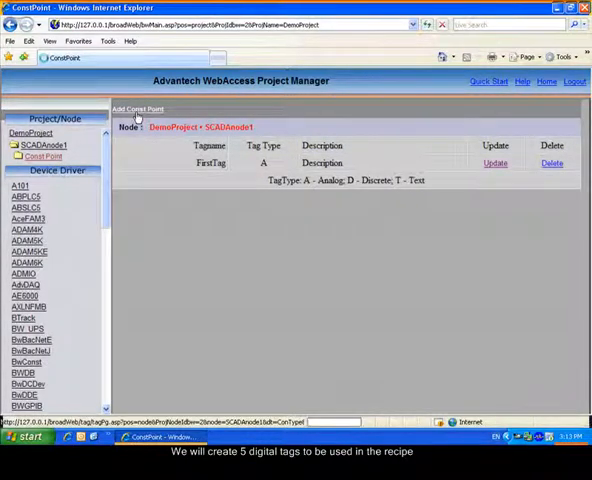
click(140, 108)
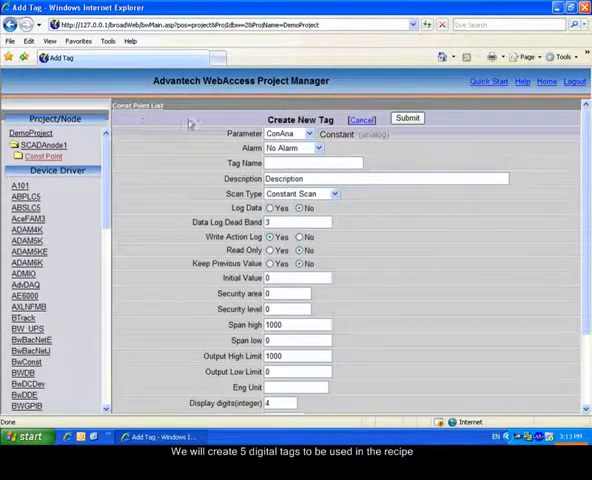
click(284, 132)
text(rcp2)
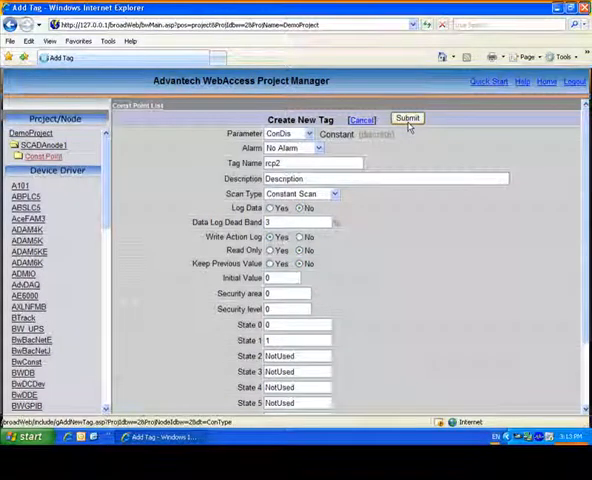
click(408, 118)
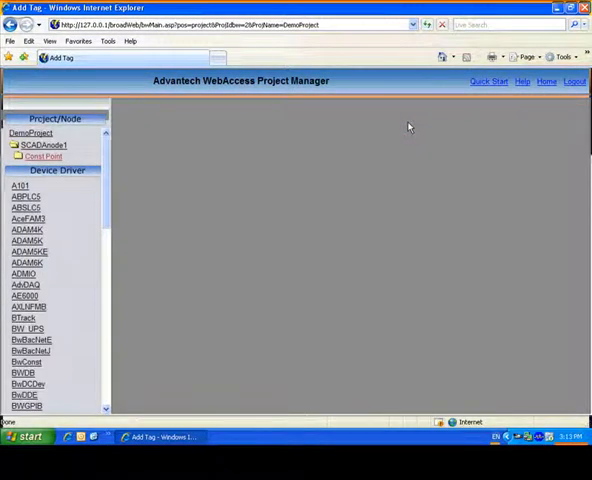
Step: Add and submit the remaining three digital tags so five are available
click(42, 156)
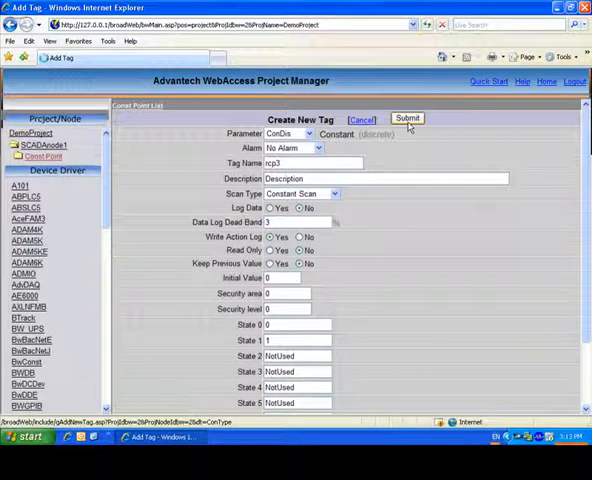
click(406, 118)
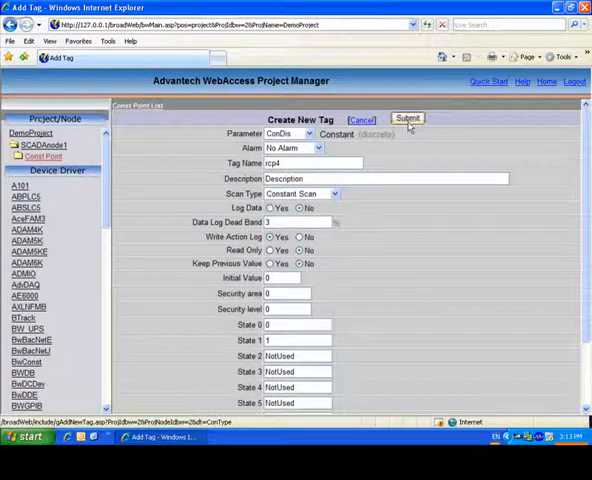
click(406, 118)
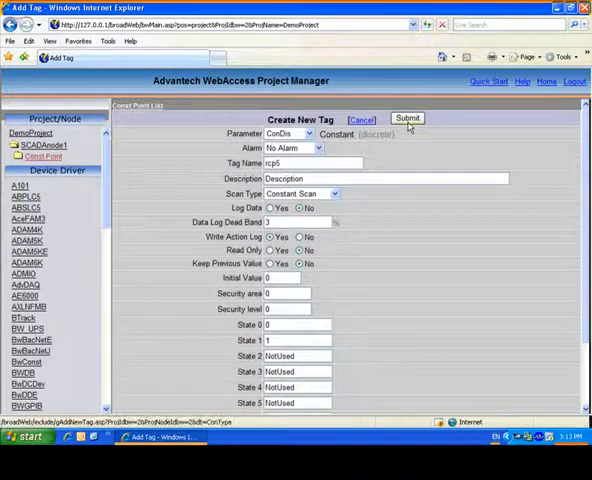
click(406, 118)
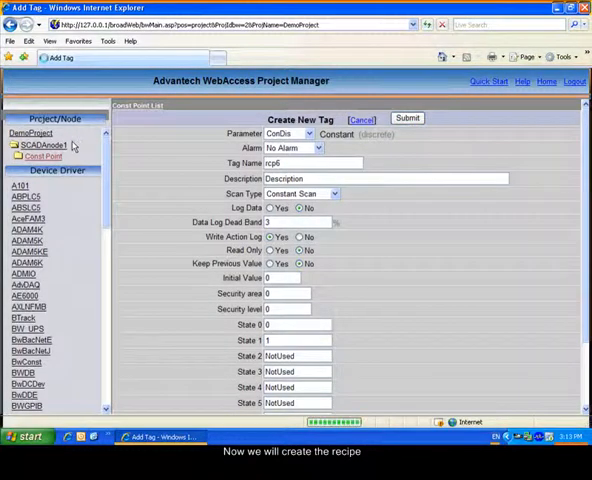
Step: From the SCADA node page, start the Add/Update Recipe File form for FirstRcp
click(40, 144)
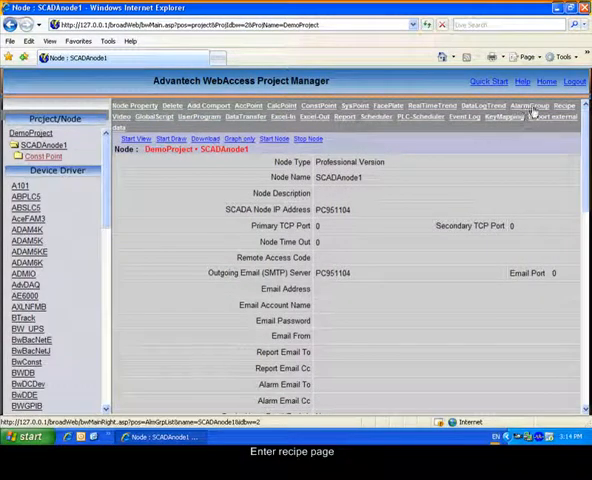
click(564, 106)
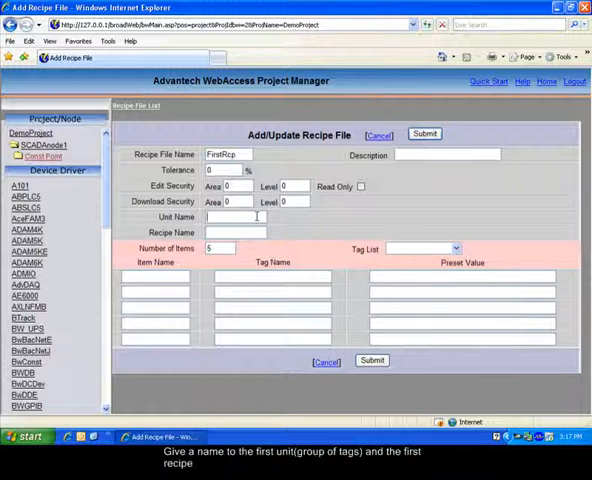
Step: Set the recipe unit to 1, enter the recipe name and begin listing tag rcp3 as an item
text(1)
click(236, 232)
text(one)
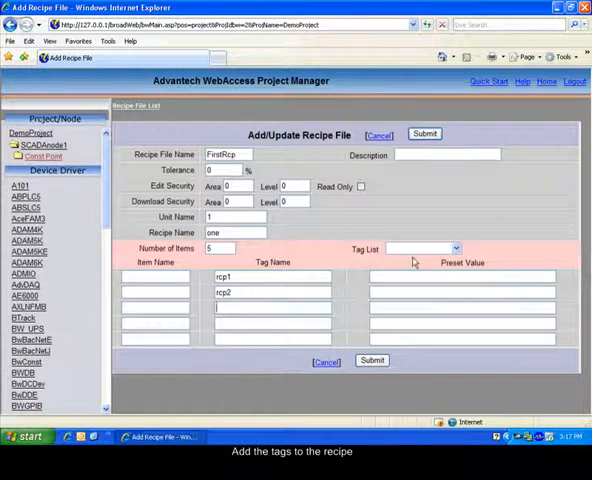
text(rcp3)
click(272, 322)
text(rcp4)
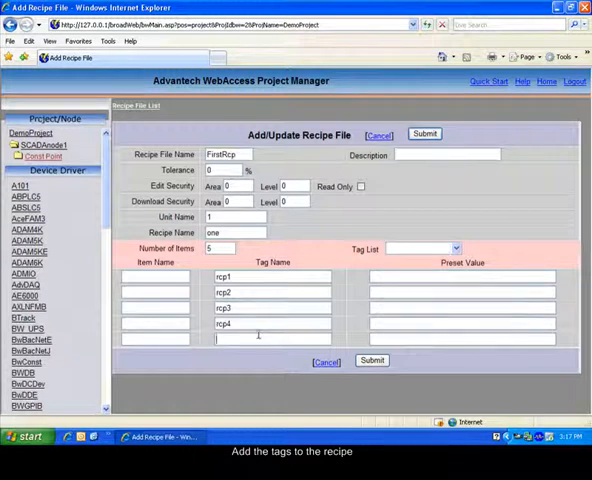
click(456, 246)
text(rcp5)
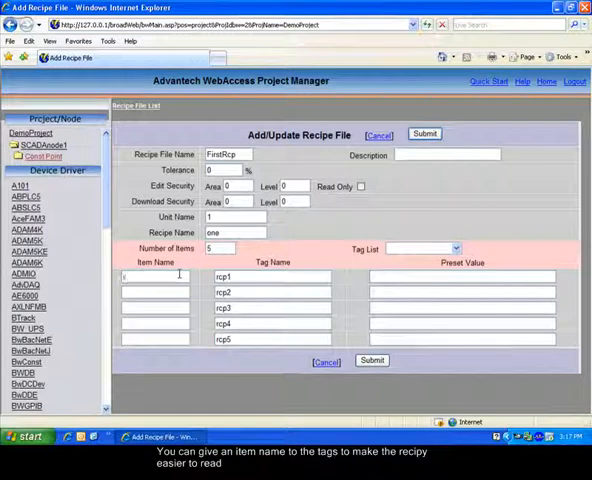
Step: Name the recipe items (item1 and following), set preset value 0 and submit the FirstRcp file
text(item1)
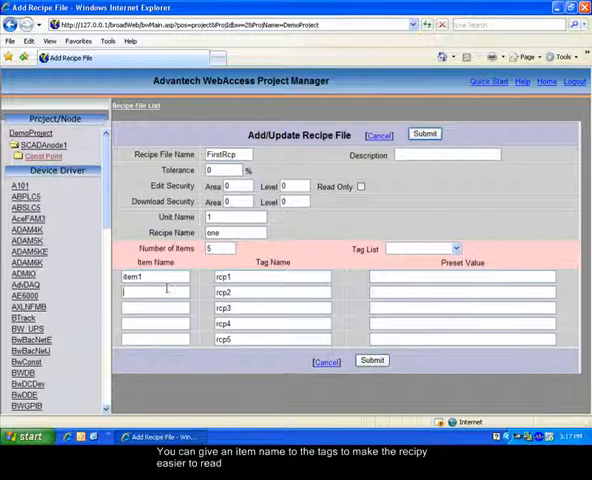
text(tem2)
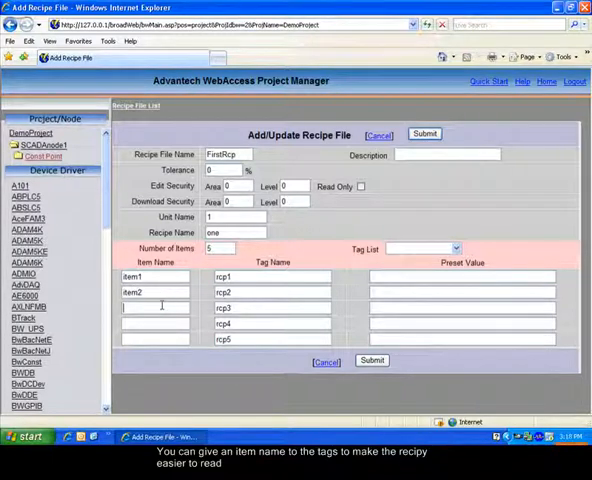
text(item3)
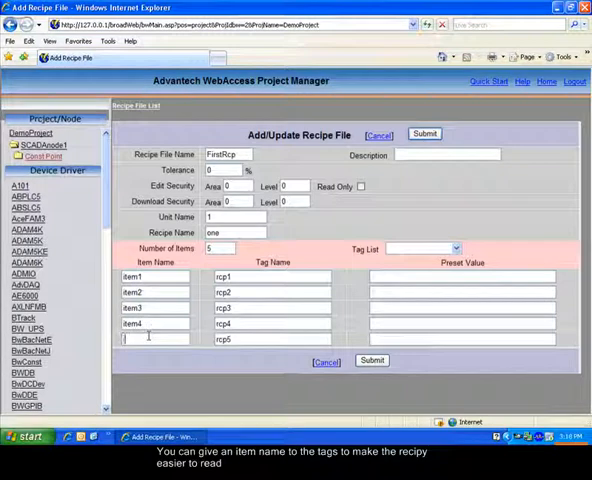
text(item5)
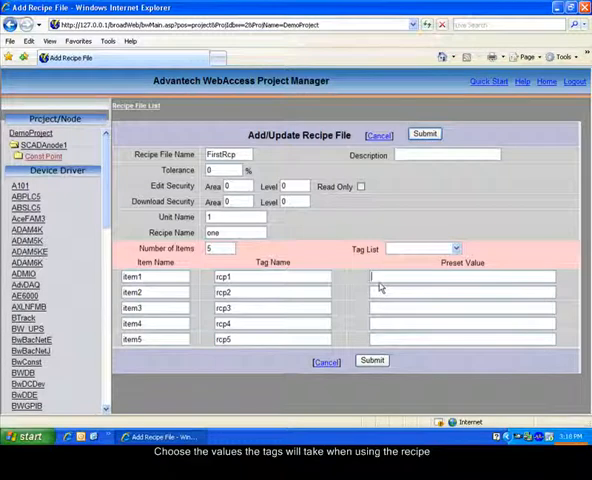
text(0)
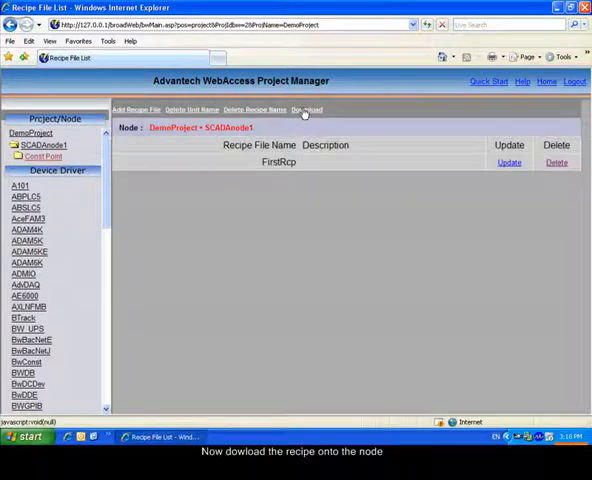
Step: Download the FirstRcp recipe file to the primary SCADA node and close the report
click(304, 108)
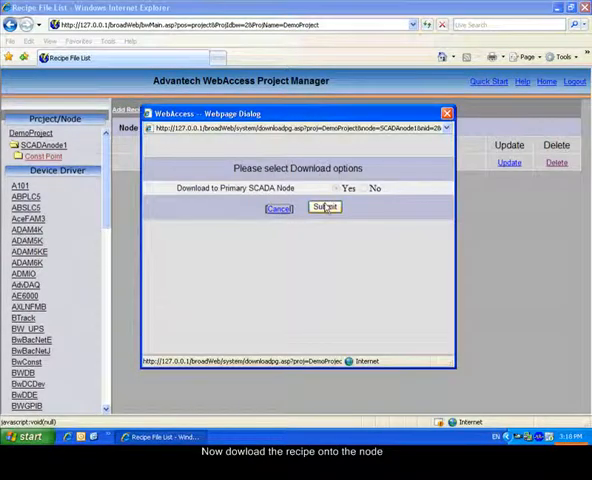
click(324, 208)
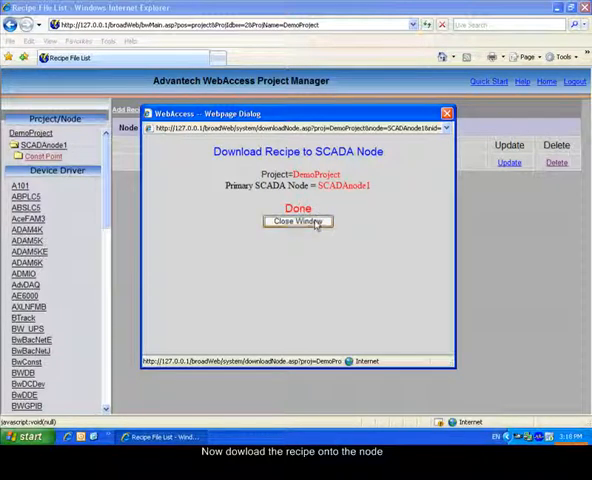
click(296, 220)
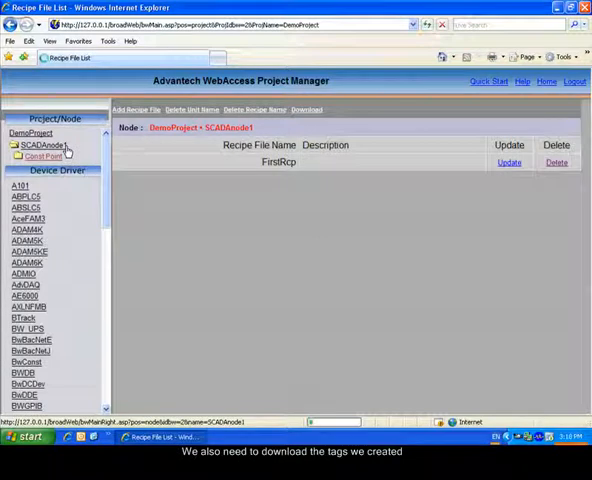
Step: Download SCADANode1's configuration with the new tags to the primary node and restart it
click(32, 144)
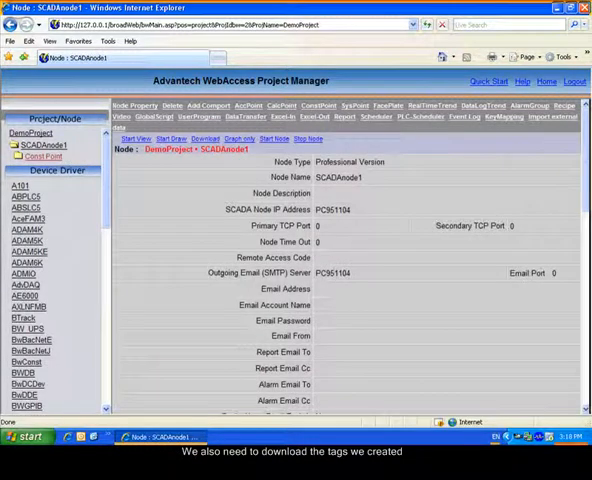
click(204, 140)
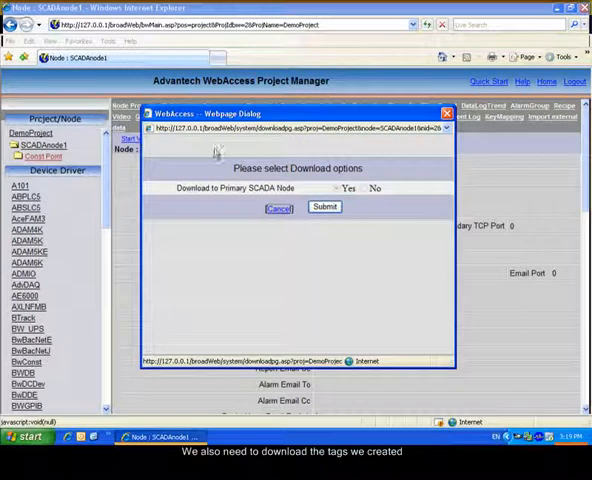
click(324, 208)
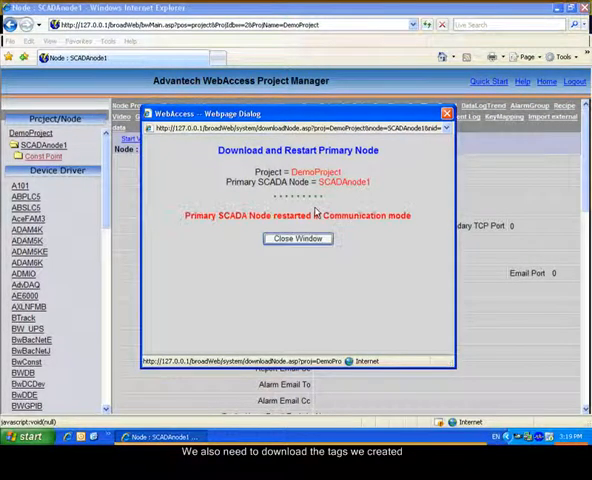
click(298, 238)
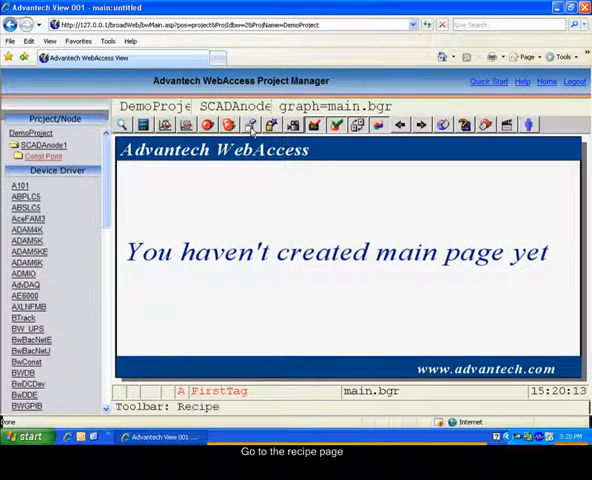
Step: From the View Recipe list, display firstrcp.rcp with its preset and current tag values
click(250, 124)
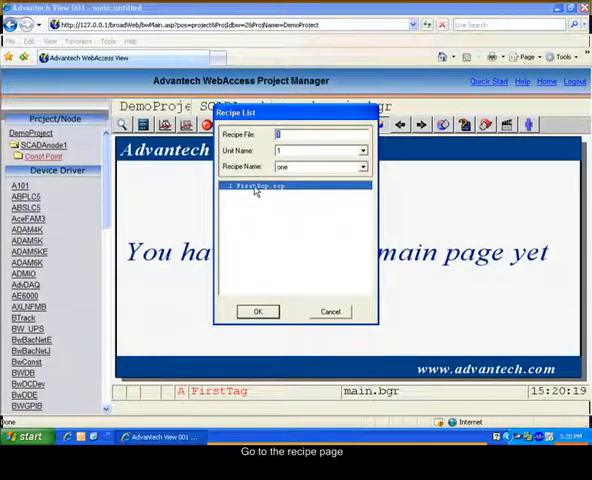
click(258, 312)
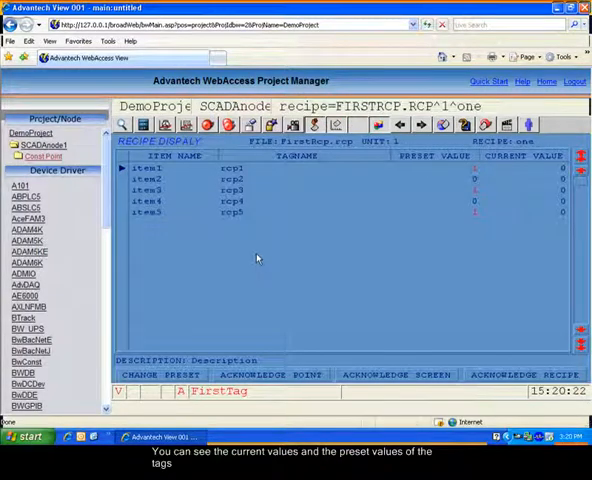
mouse_move(304, 288)
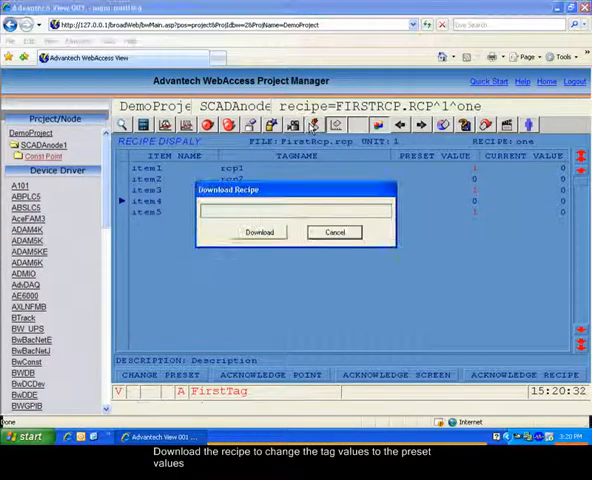
Step: Download the FirstRcp recipe so the five tags take their preset values
click(258, 232)
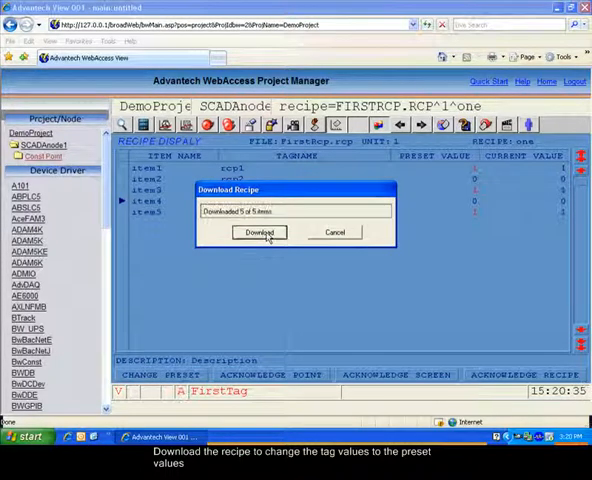
click(256, 232)
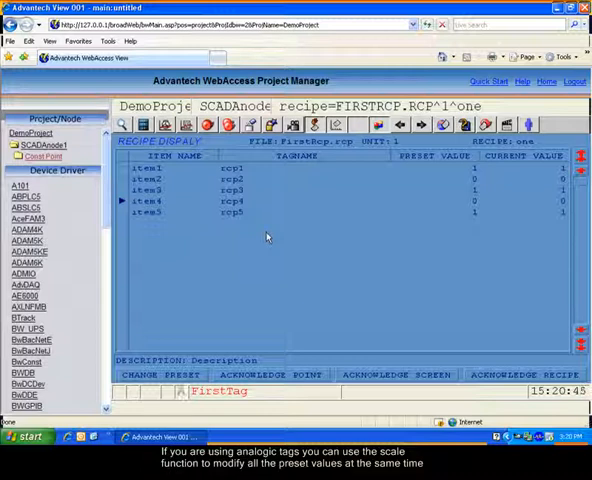
right_click(268, 236)
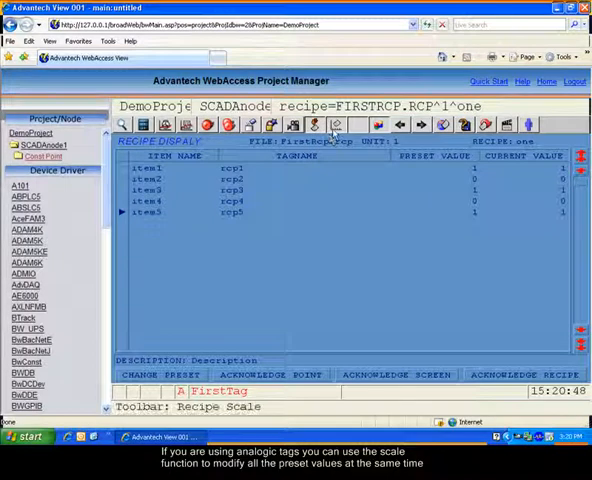
click(336, 124)
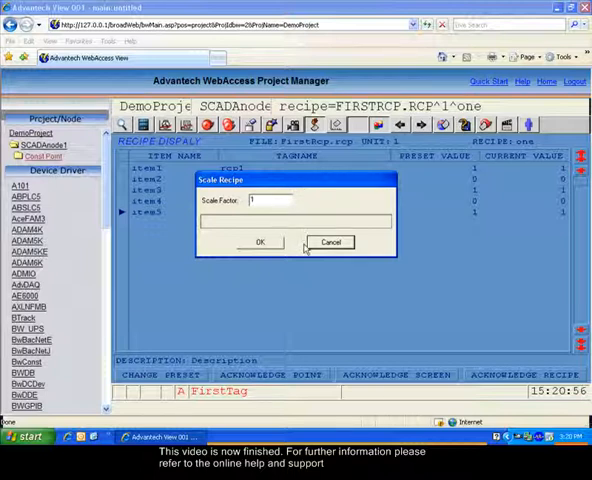
click(332, 240)
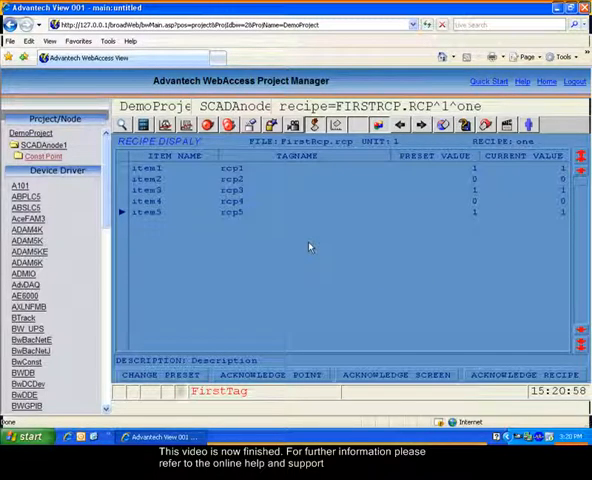